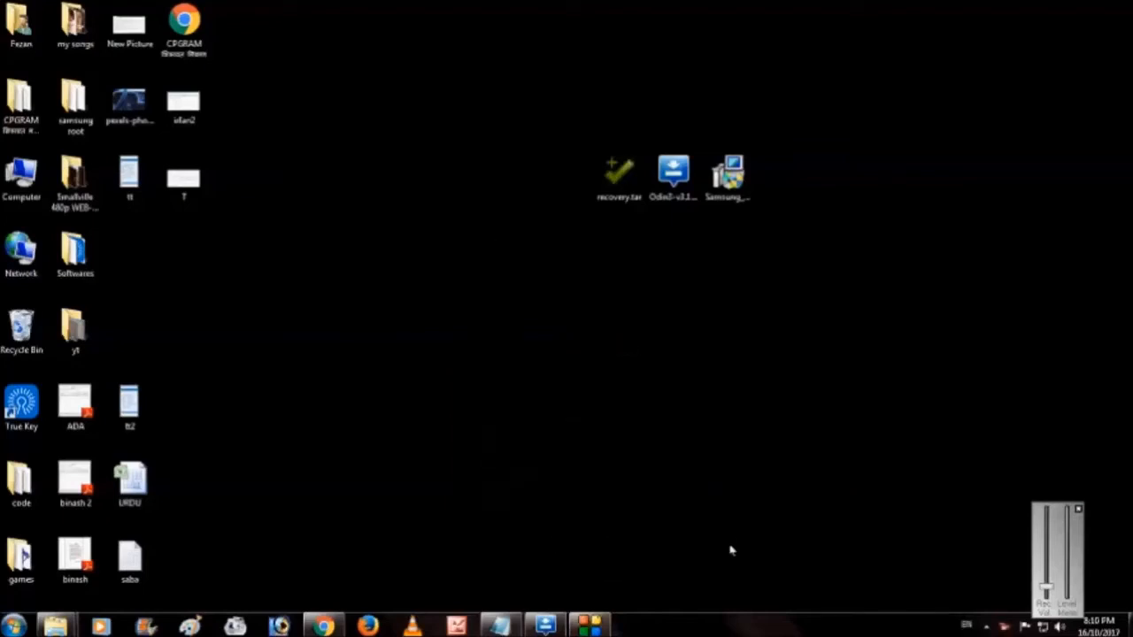
mouse_move(697, 565)
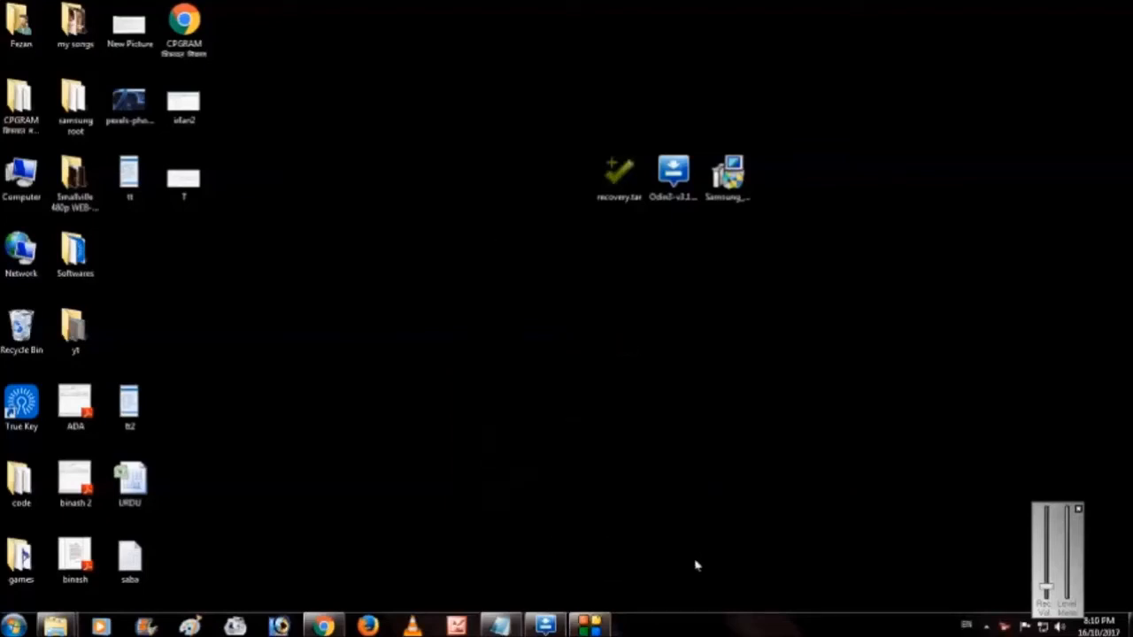
mouse_move(680, 427)
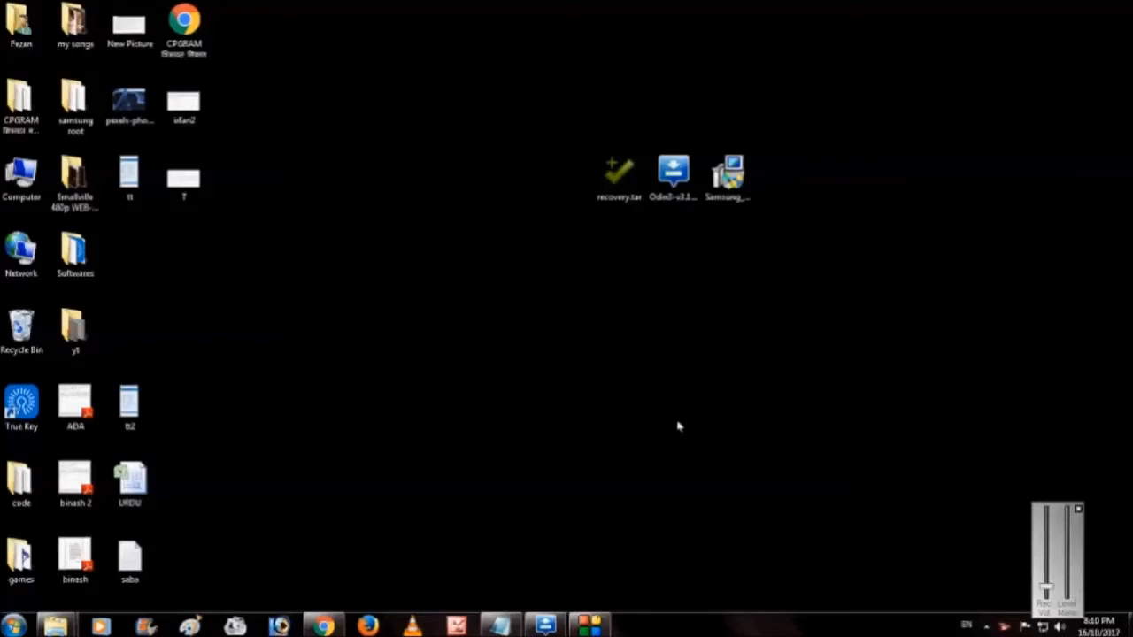
mouse_move(618, 316)
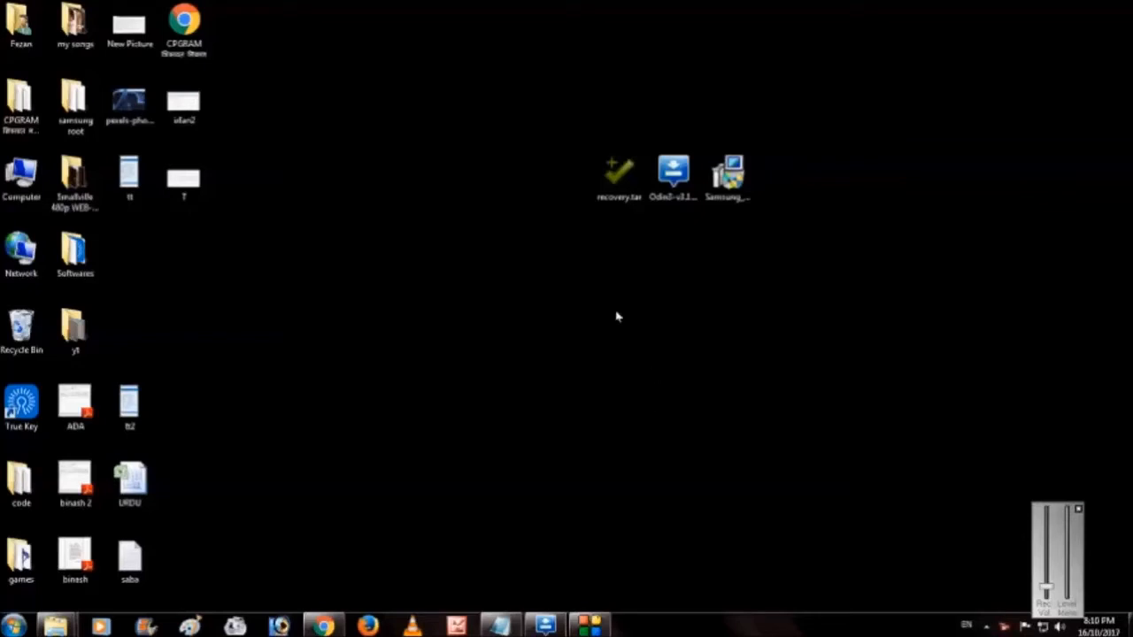
mouse_move(609, 328)
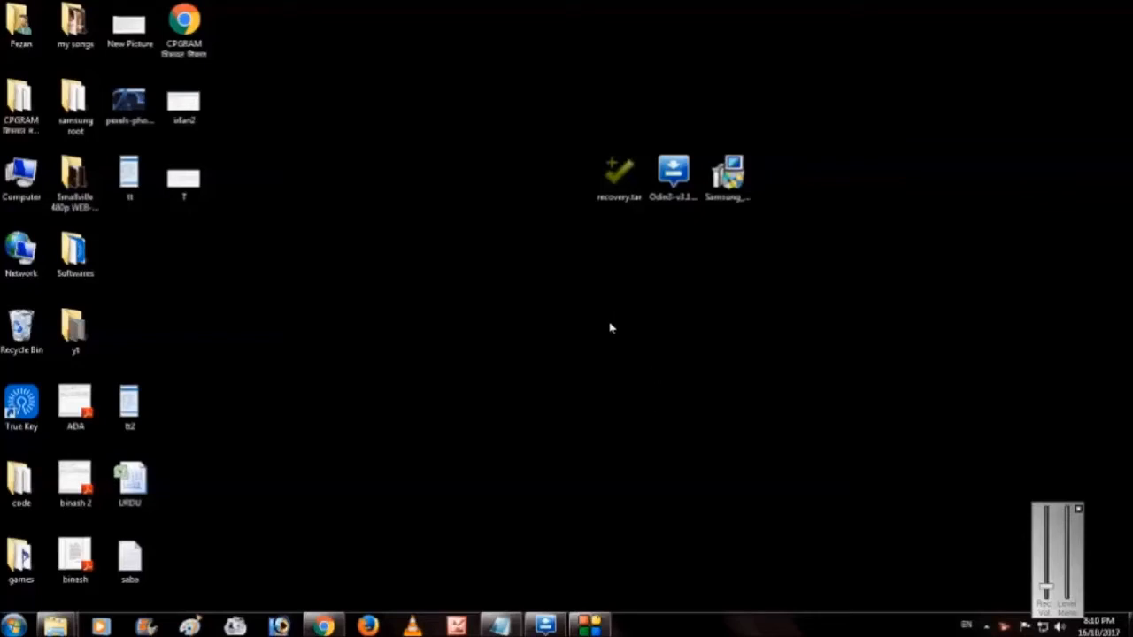
mouse_move(551, 149)
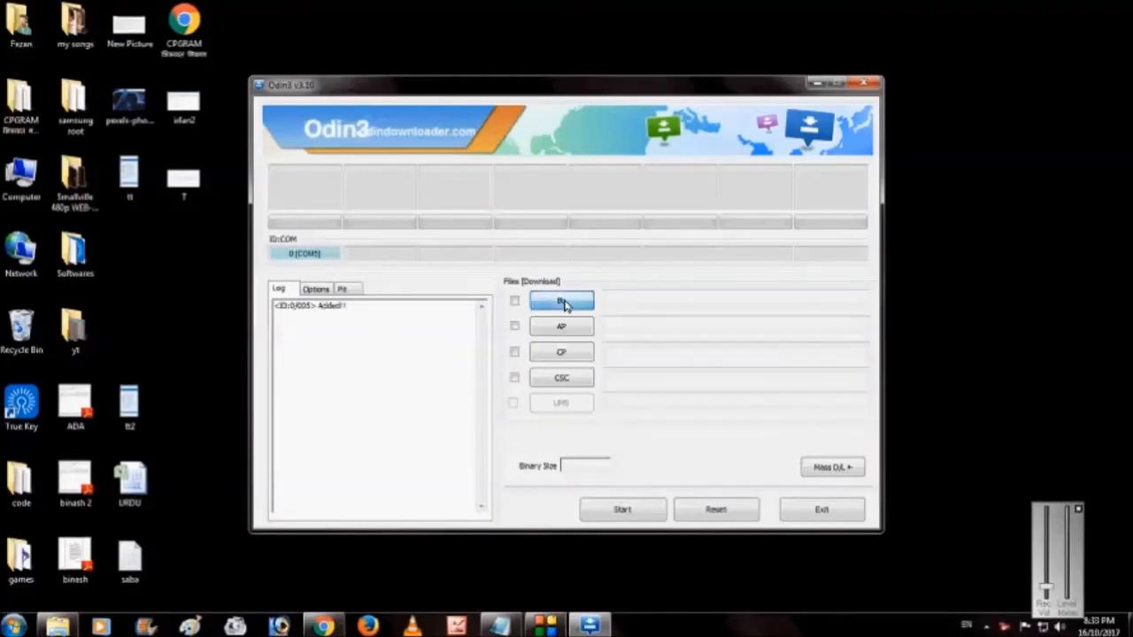
Load recovery.tar from the Desktop into Odin3's BL slot
left_click(561, 301)
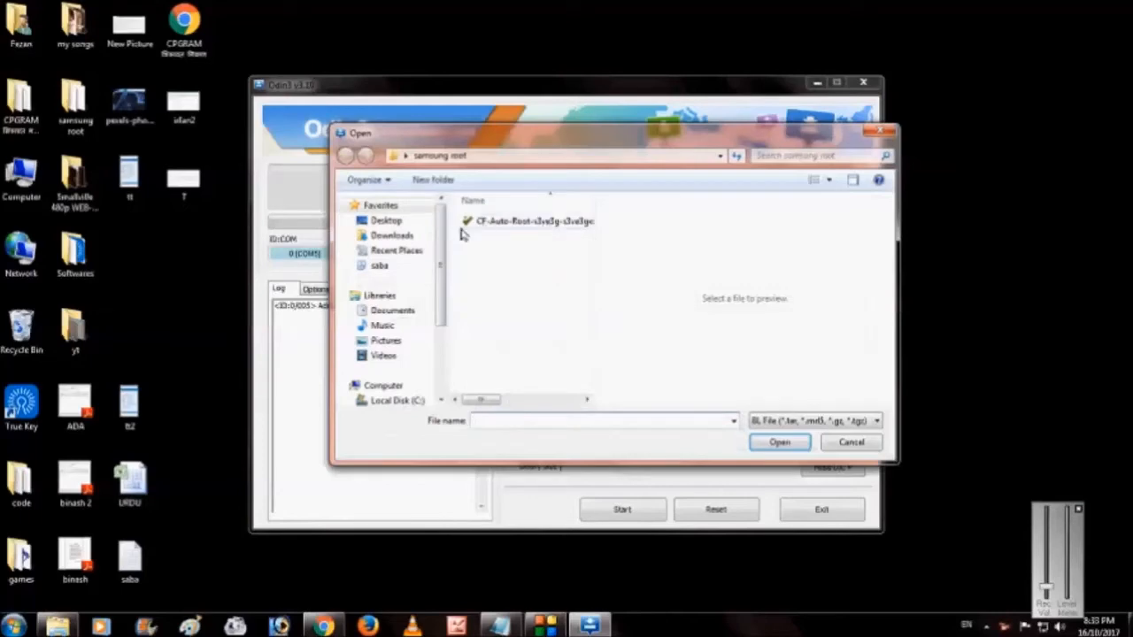
scroll("down", 3)
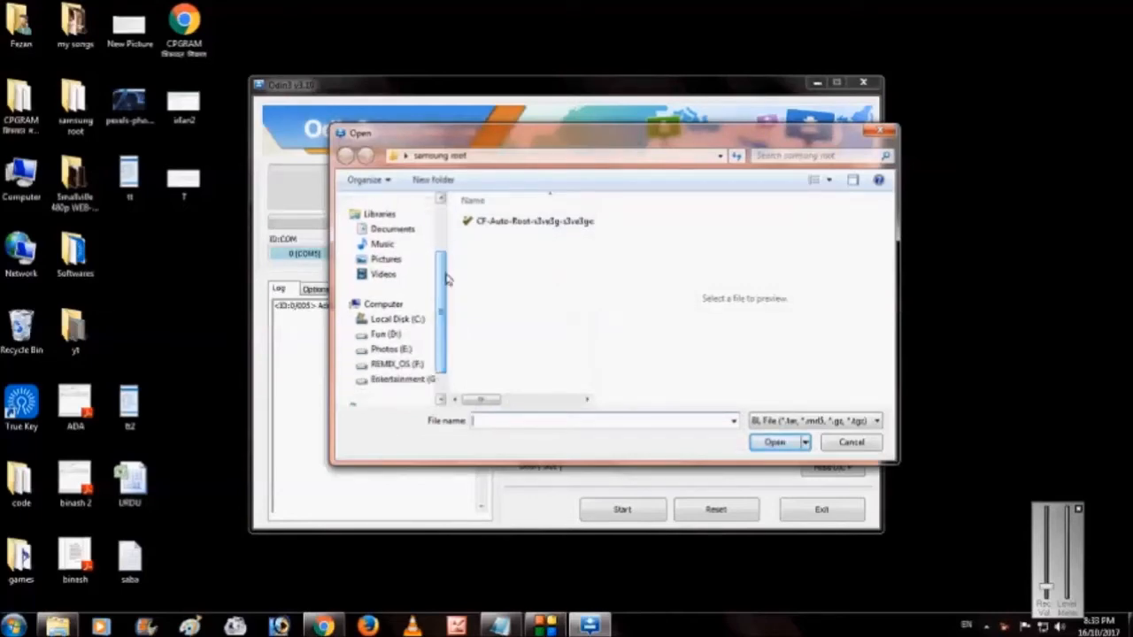
left_click(346, 156)
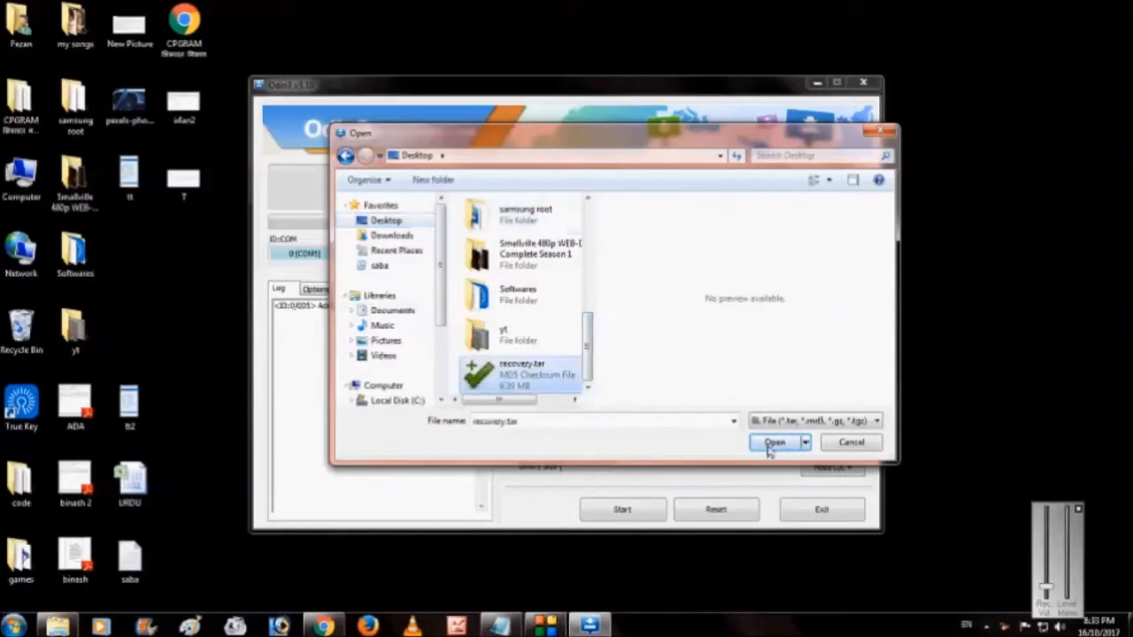
left_click(775, 443)
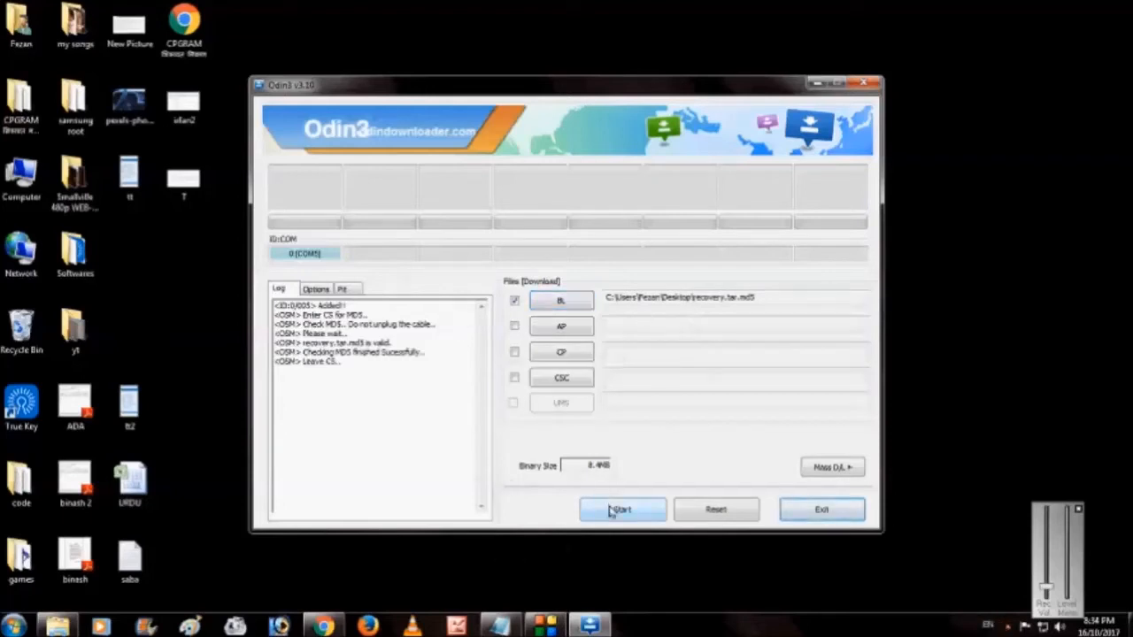
Start flashing the BL recovery image and watch recovery.img transfer in the log
left_click(622, 509)
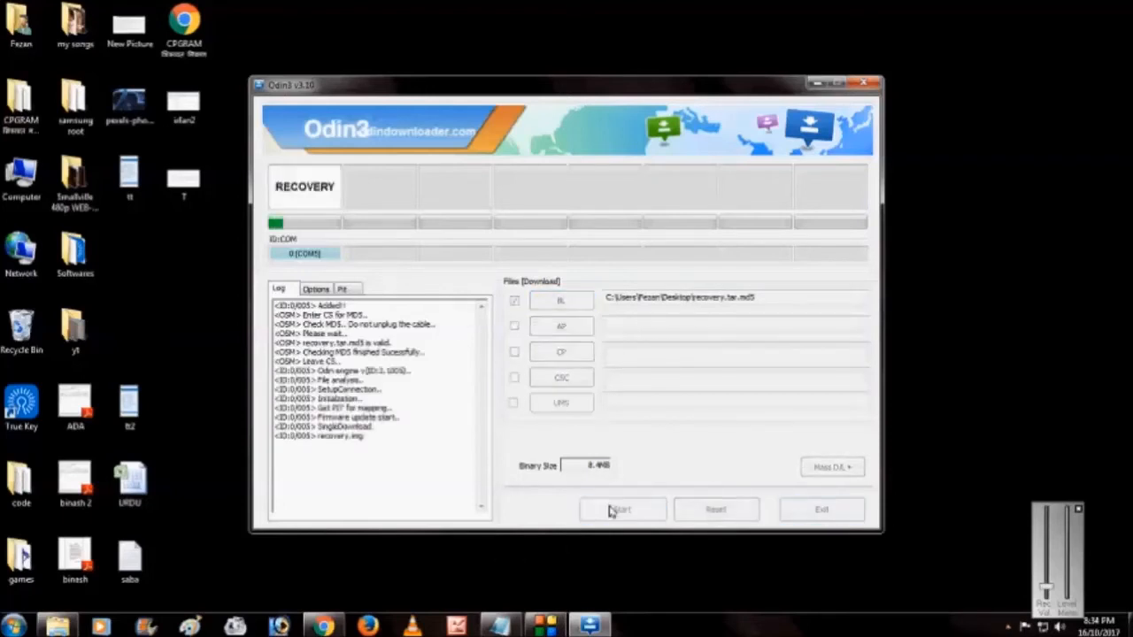